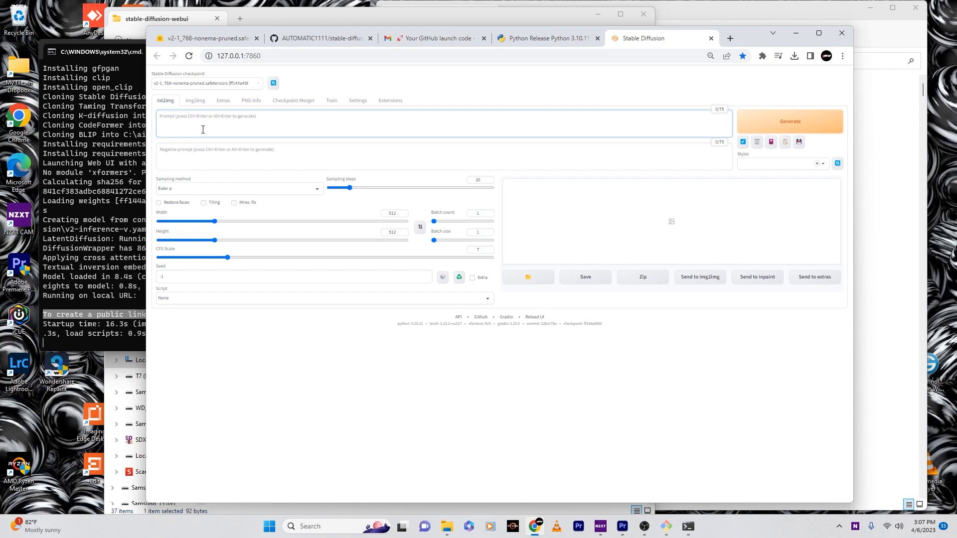
# Enter the prompt 'bird standing in a tree' and check the Stable Diffusion settings section.
pyautogui.write('bird standing in a tree')
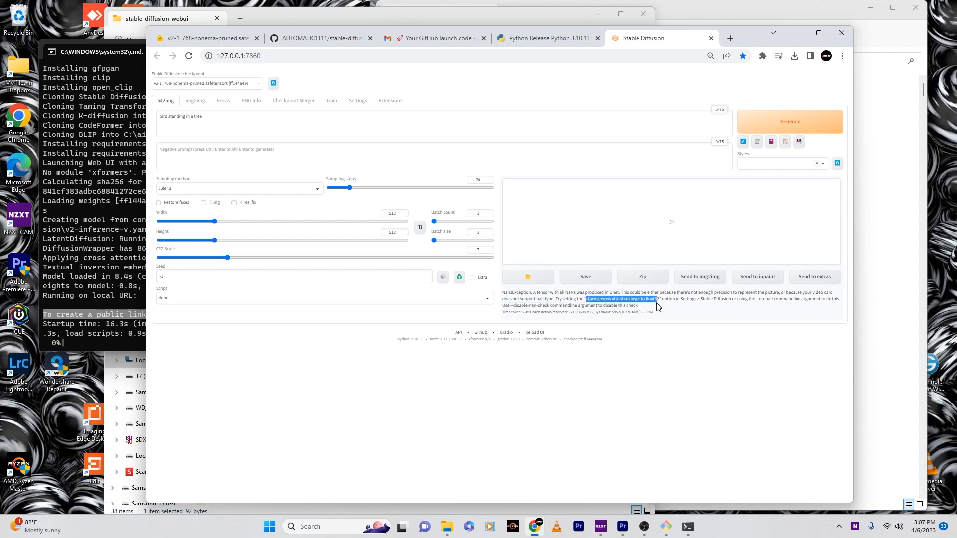
pyautogui.click(357, 99)
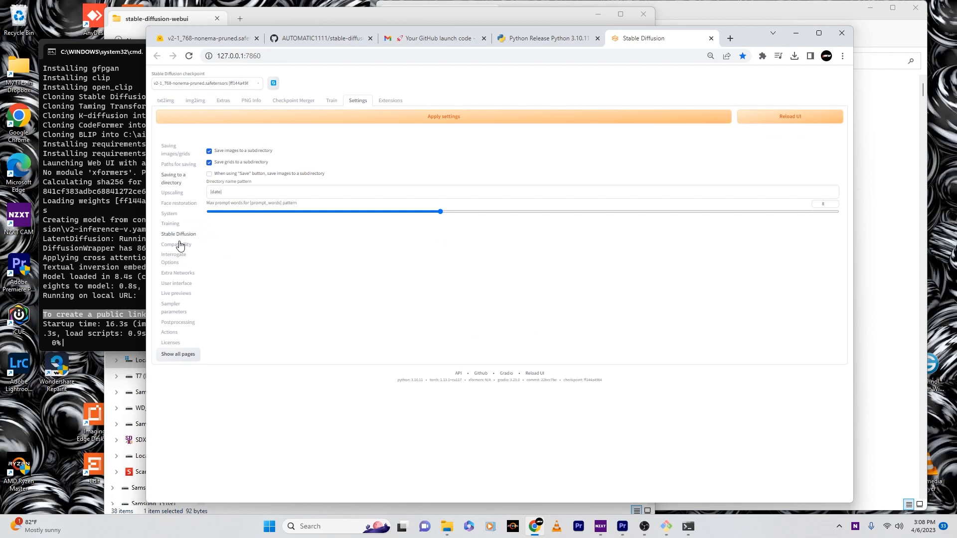
pyautogui.click(164, 100)
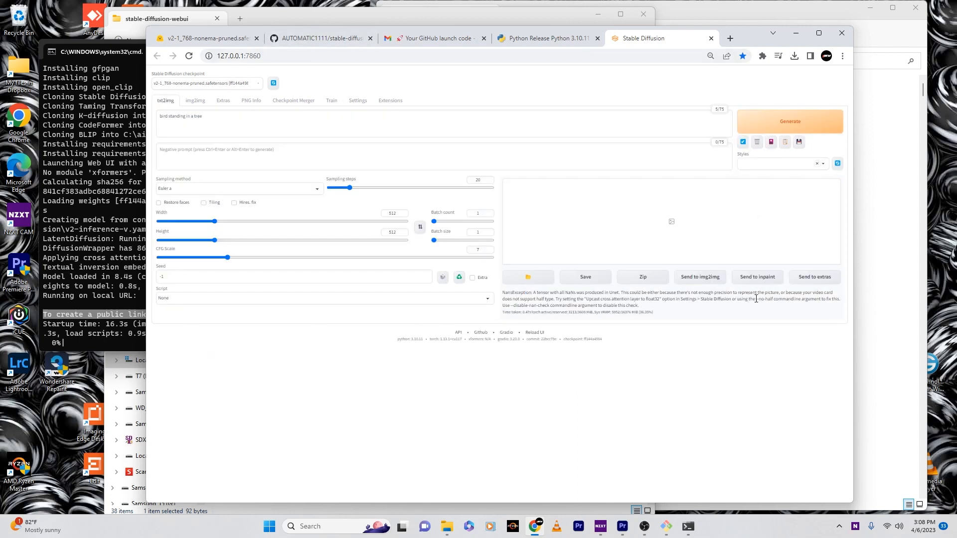
pyautogui.doubleClick(761, 299)
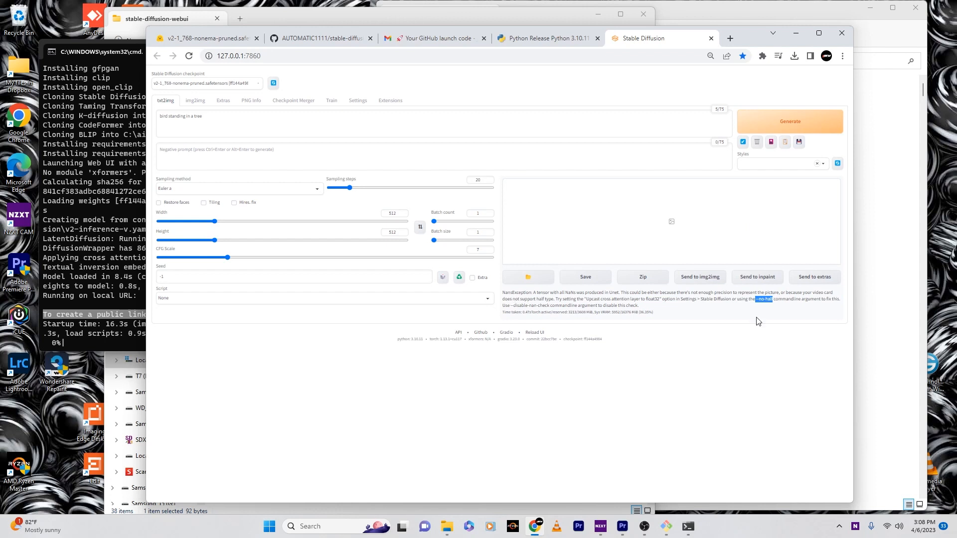
pyautogui.moveTo(542, 309)
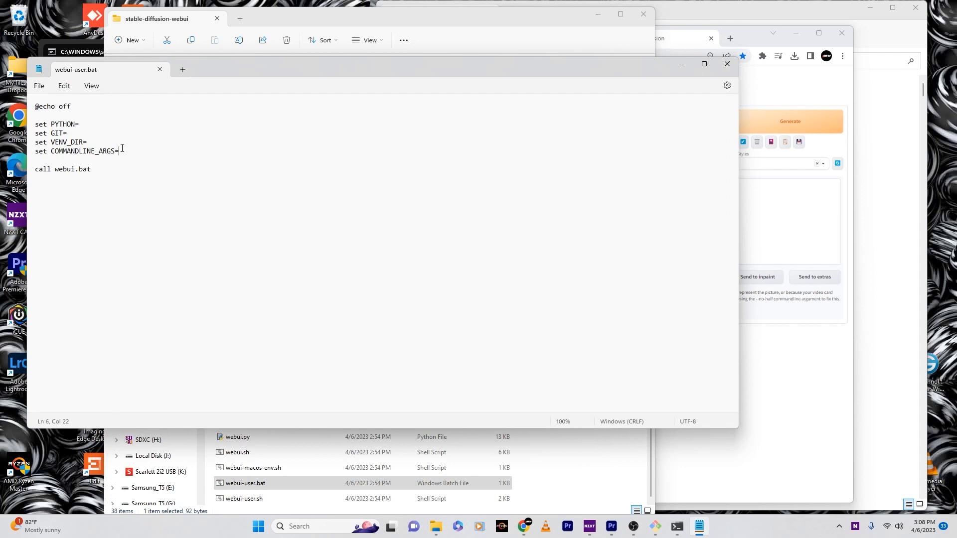
pyautogui.moveTo(787, 309)
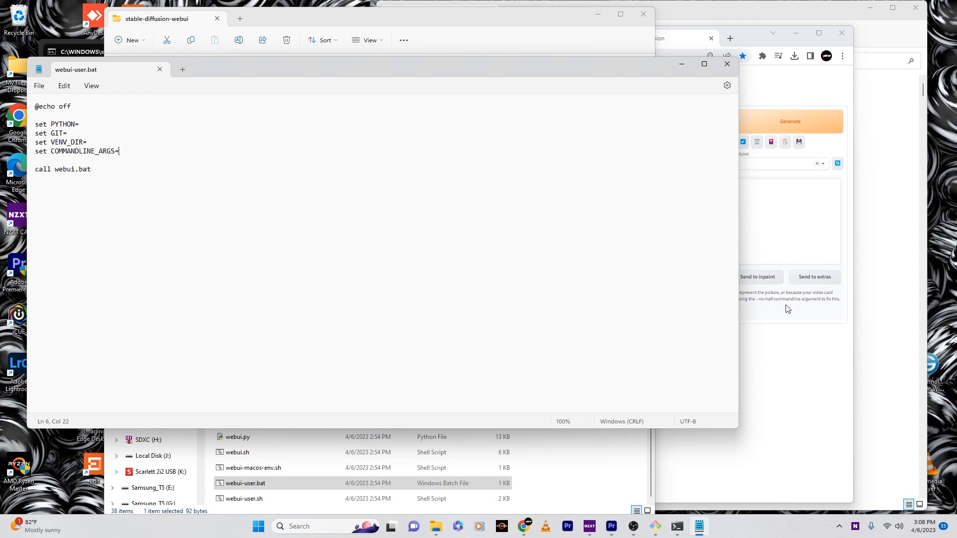
# Add --disable-nan-check to COMMANDLINE_ARGS in webui-user.bat and save the file.
pyautogui.write('--disable-nan-check')
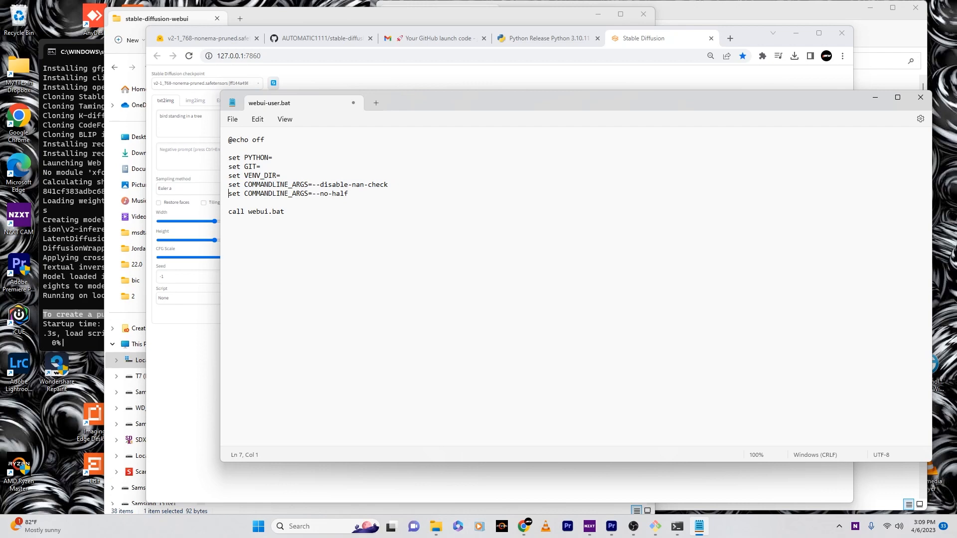
pyautogui.click(919, 97)
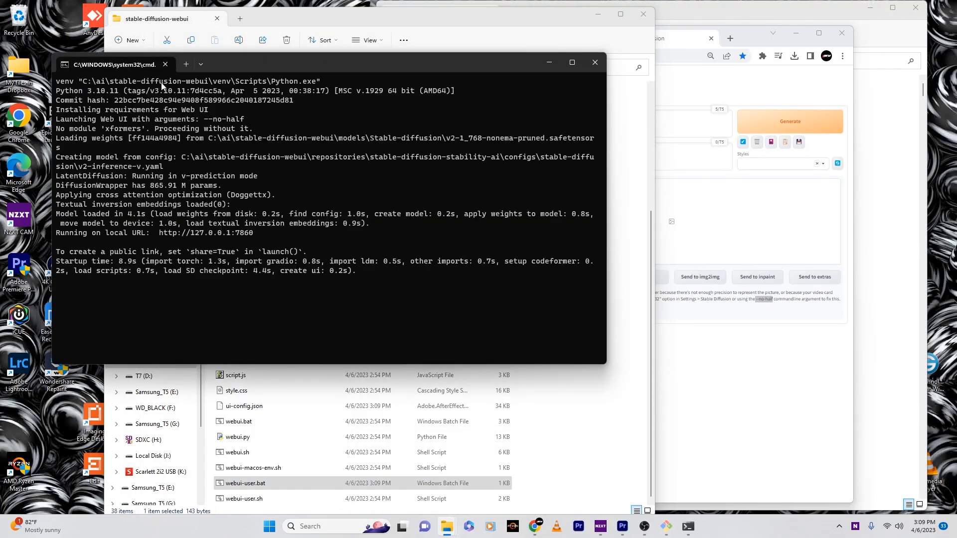
pyautogui.moveTo(732, 97)
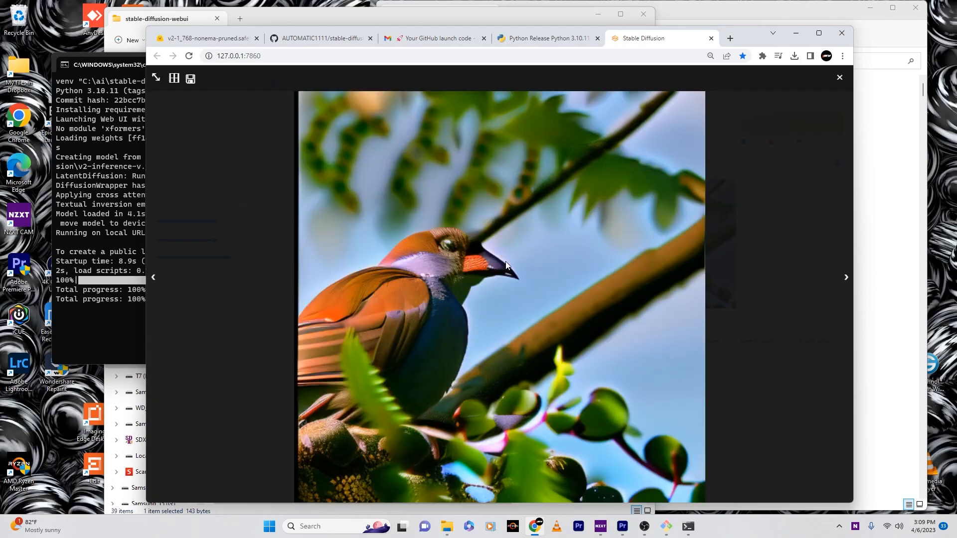
# Close the full-size bird image and return to the txt2img results via img2img.
pyautogui.click(839, 78)
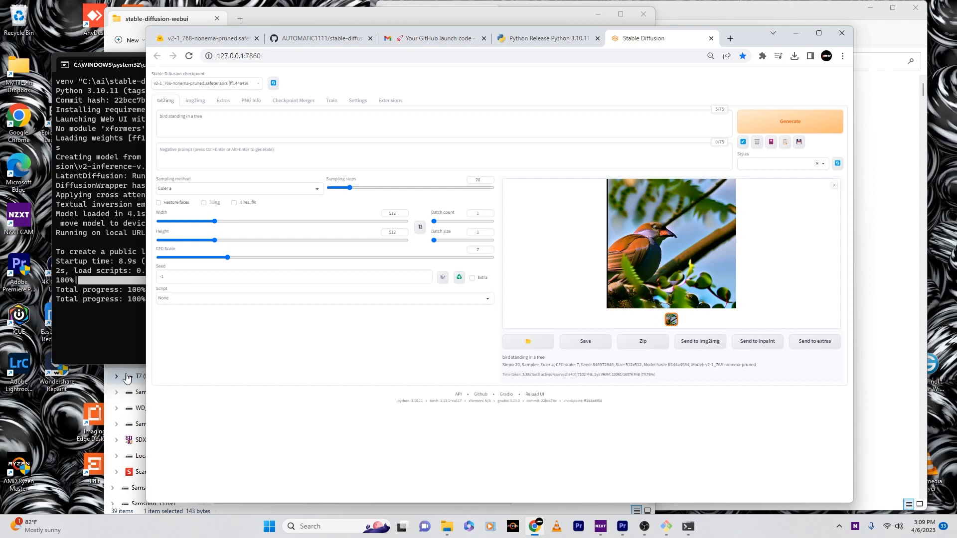
pyautogui.moveTo(723, 338)
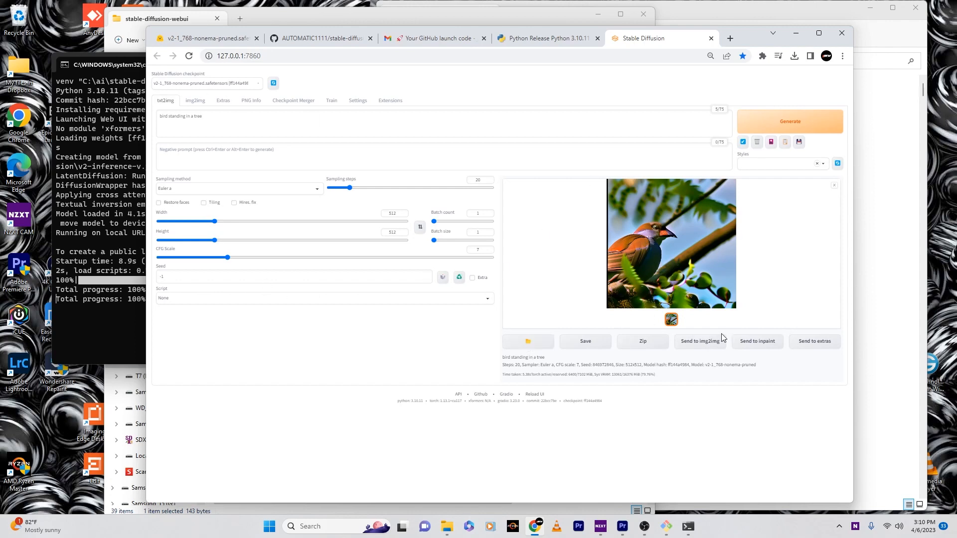
pyautogui.moveTo(629, 263)
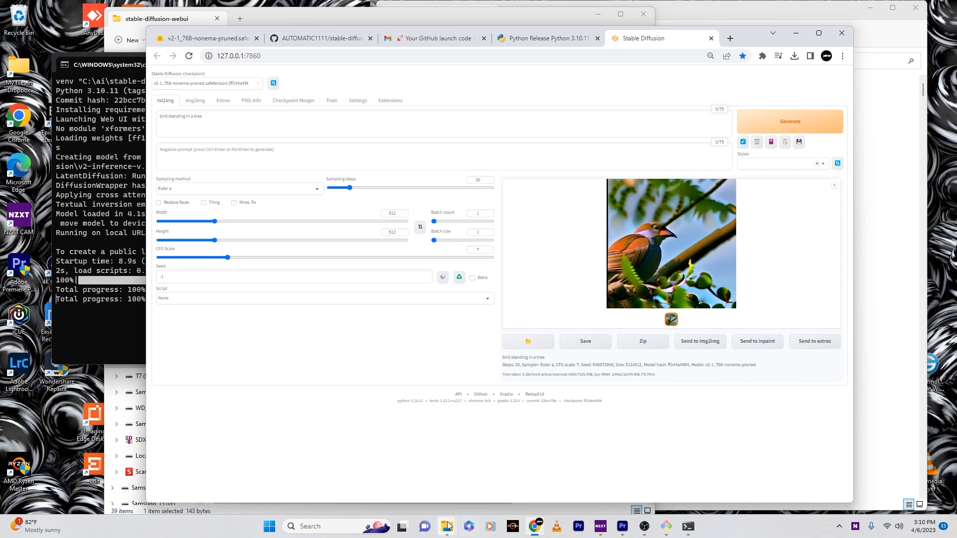
pyautogui.click(195, 100)
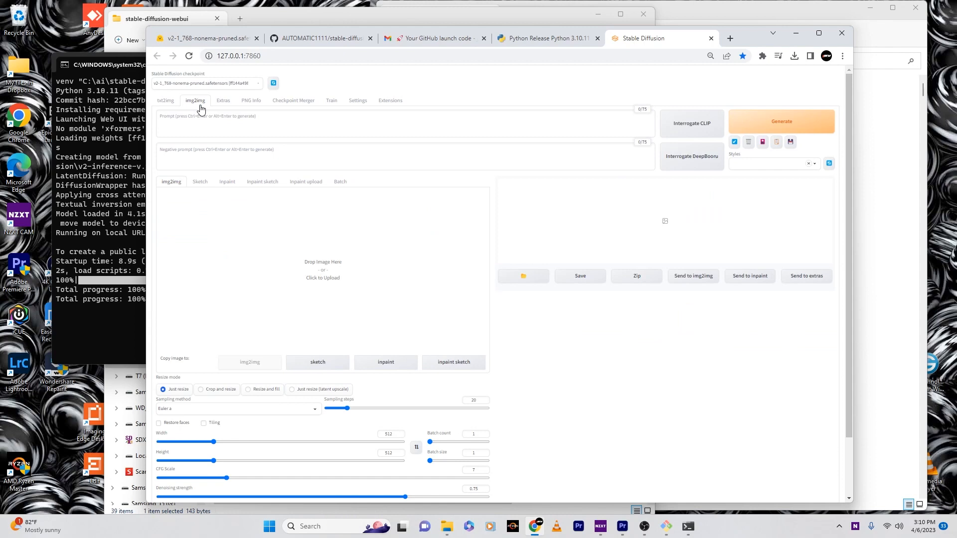
pyautogui.click(403, 125)
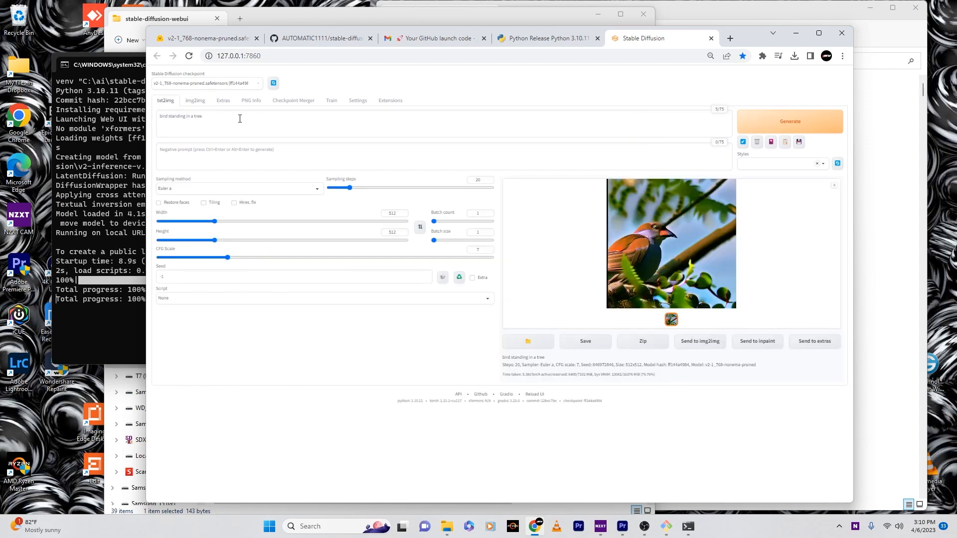
# Set width 440, height 616 and CFG scale 18.5 for the robot image.
pyautogui.moveTo(214, 221); pyautogui.dragTo(249, 222)
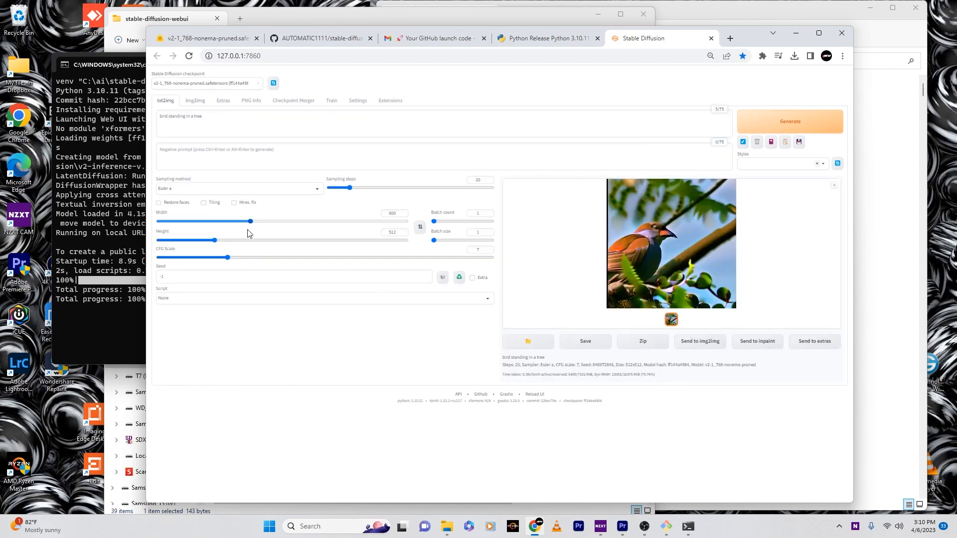
pyautogui.moveTo(226, 257); pyautogui.dragTo(331, 257)
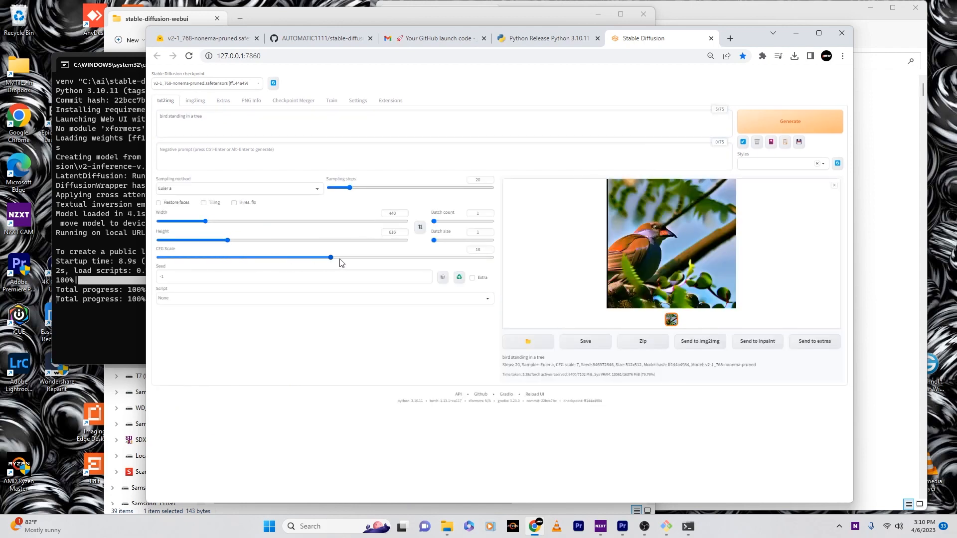
pyautogui.click(669, 243)
pyautogui.write('robot')
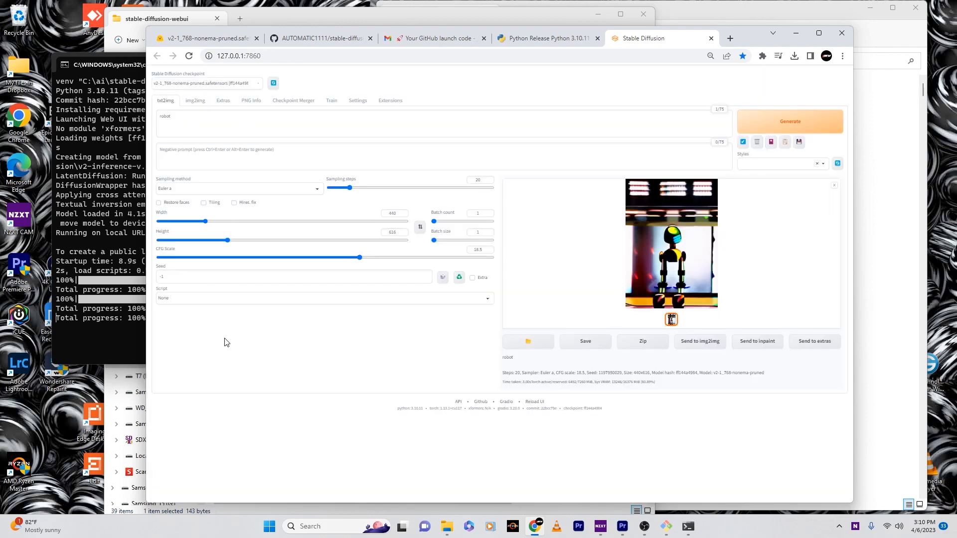
pyautogui.moveTo(235, 363)
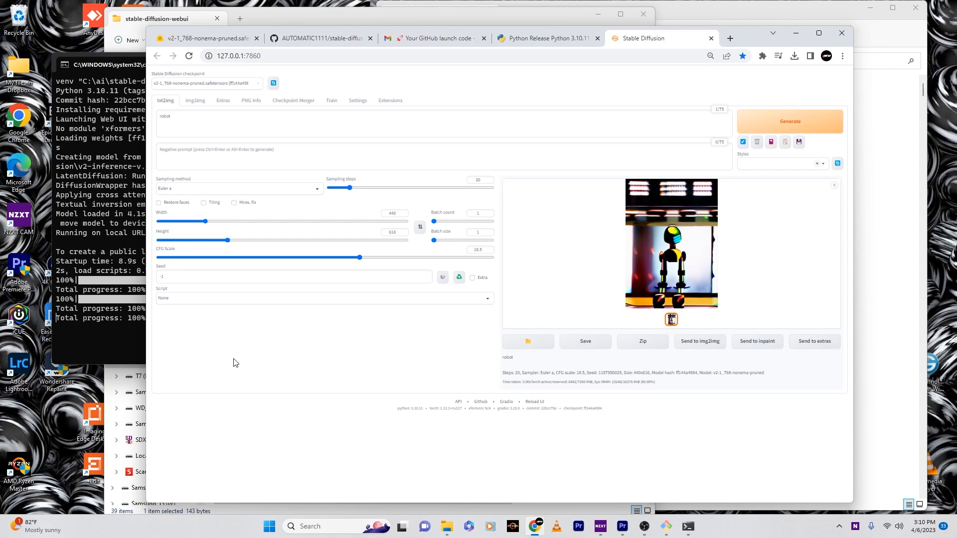
pyautogui.moveTo(514, 51)
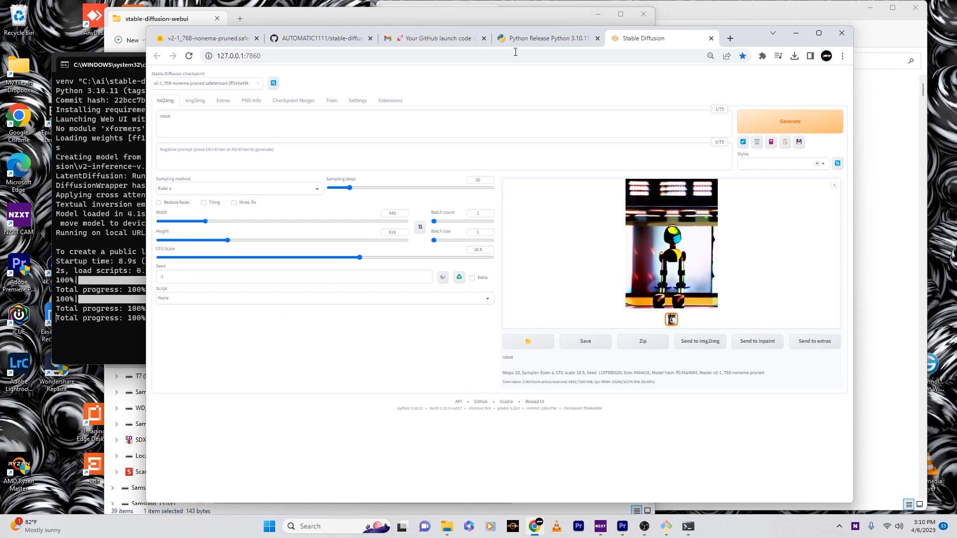